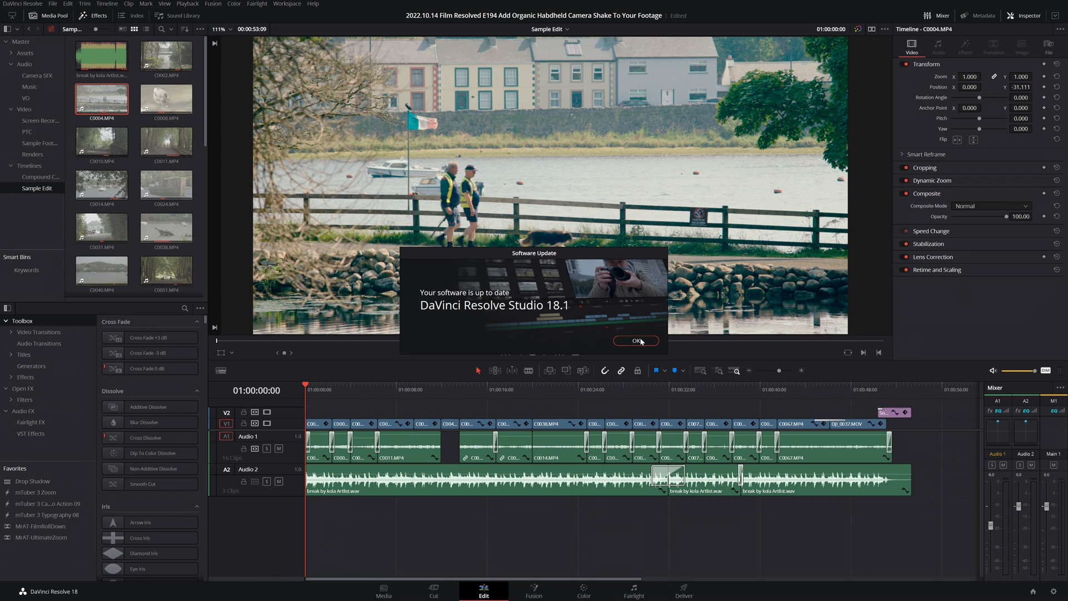
Step: Dismiss the Software Update notice with OK
click(635, 340)
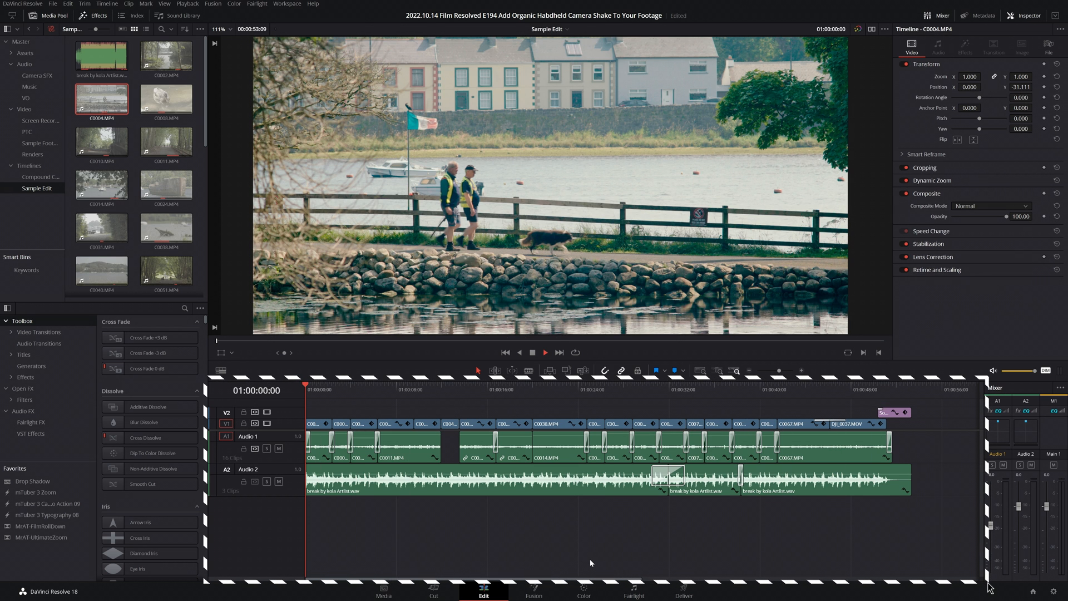
Step: Play the Sample Edit timeline, then preview clips C0014 and C0040.MP4 in the source viewer
click(544, 352)
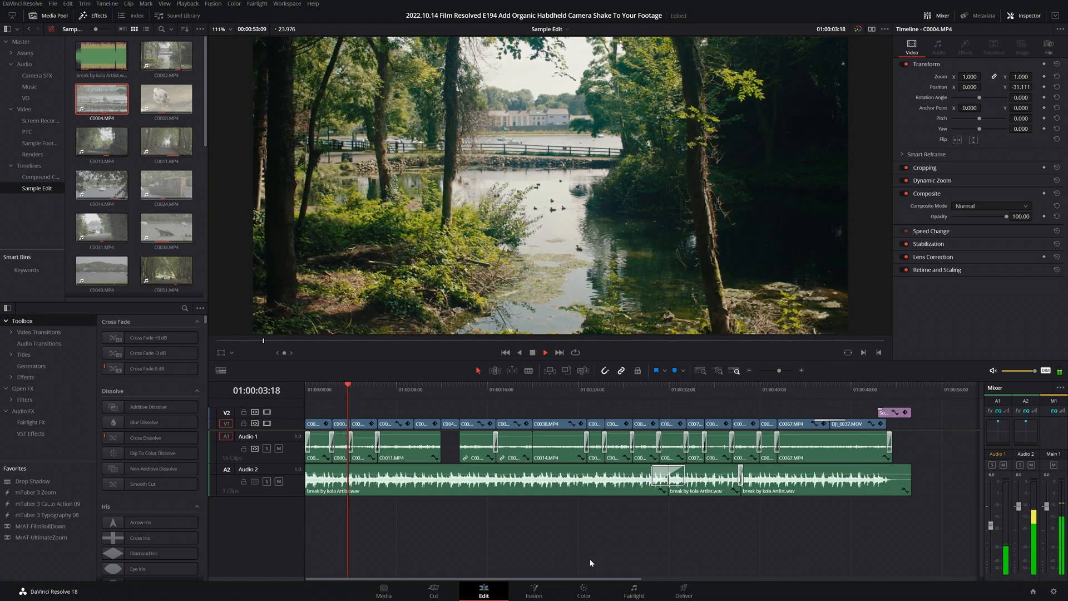
click(505, 353)
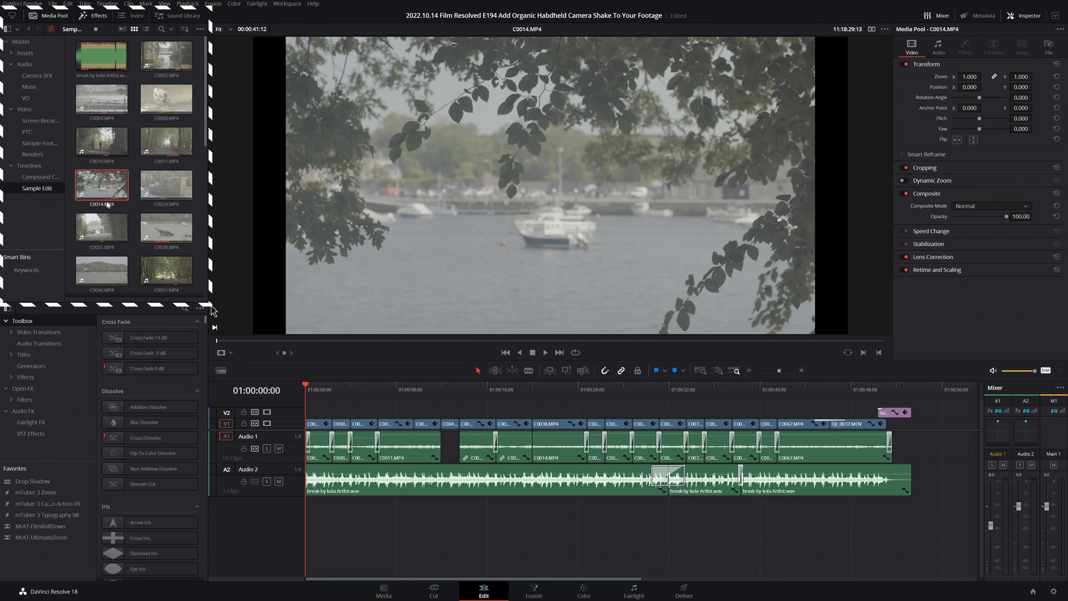
click(101, 271)
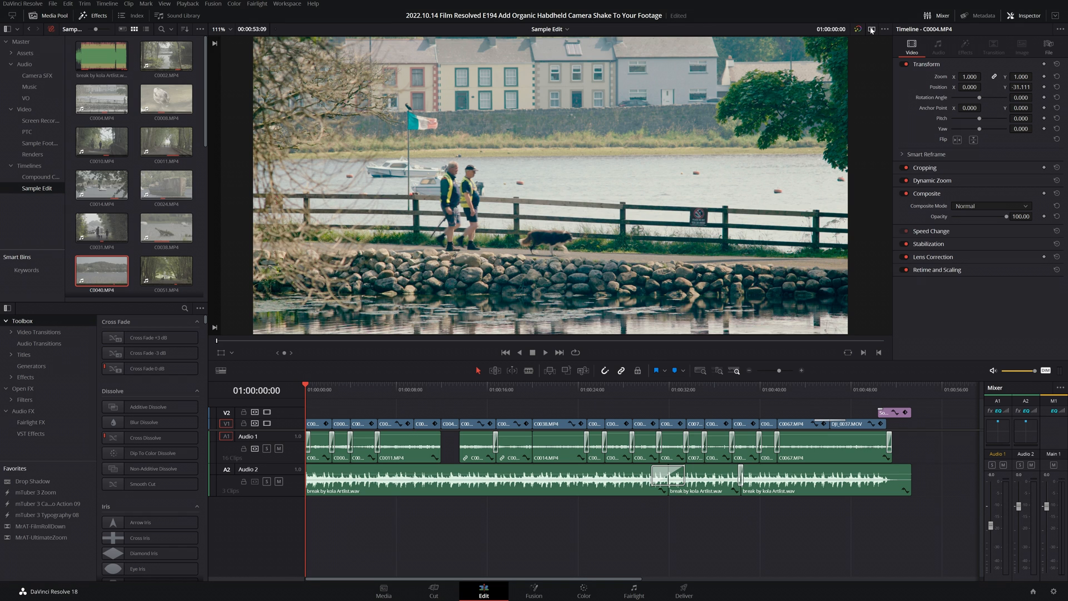
mouse_move(870, 30)
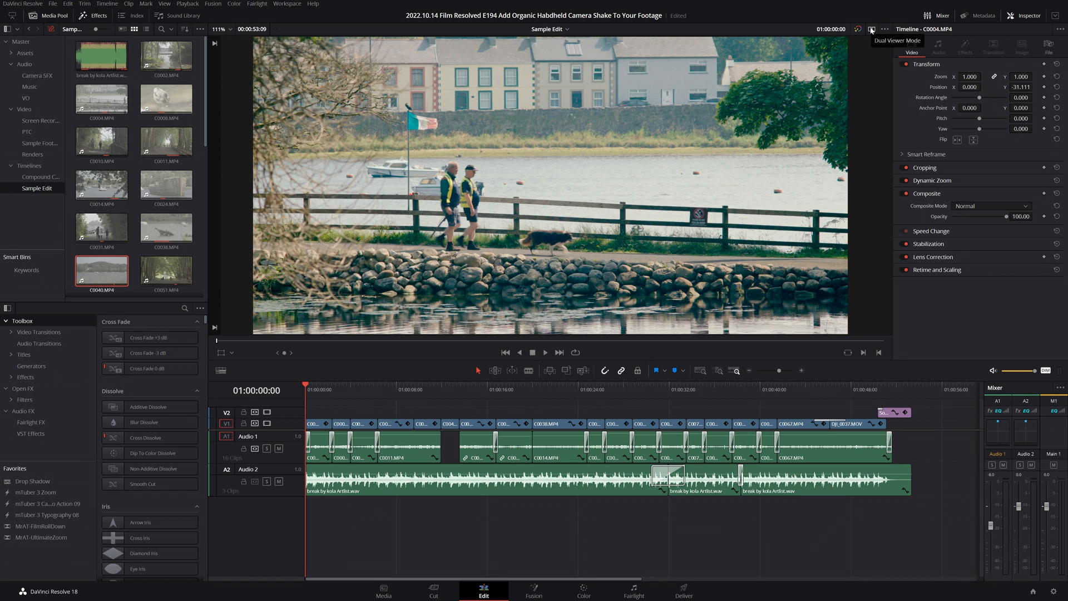
Step: Switch to dual viewer mode showing C0040.MP4 beside the timeline, then toggle the Inspector off and on
click(871, 29)
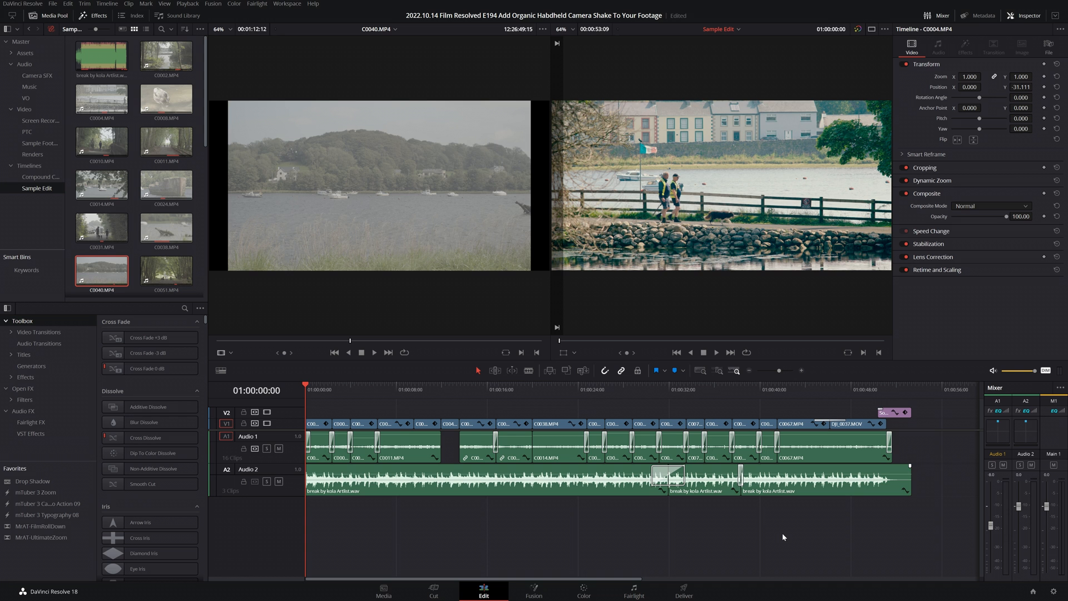
click(1027, 15)
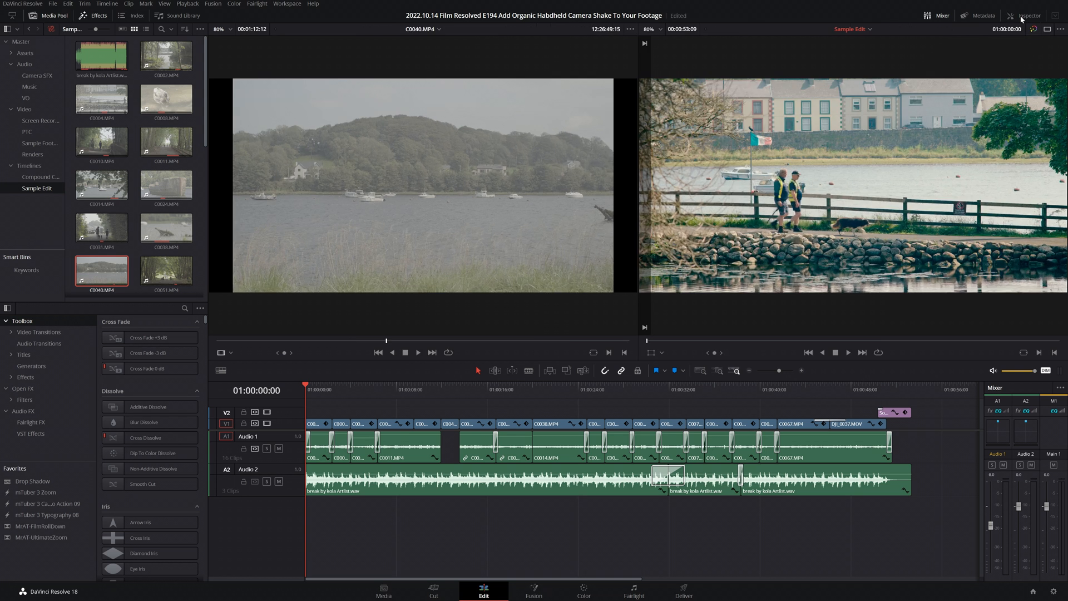
click(1031, 15)
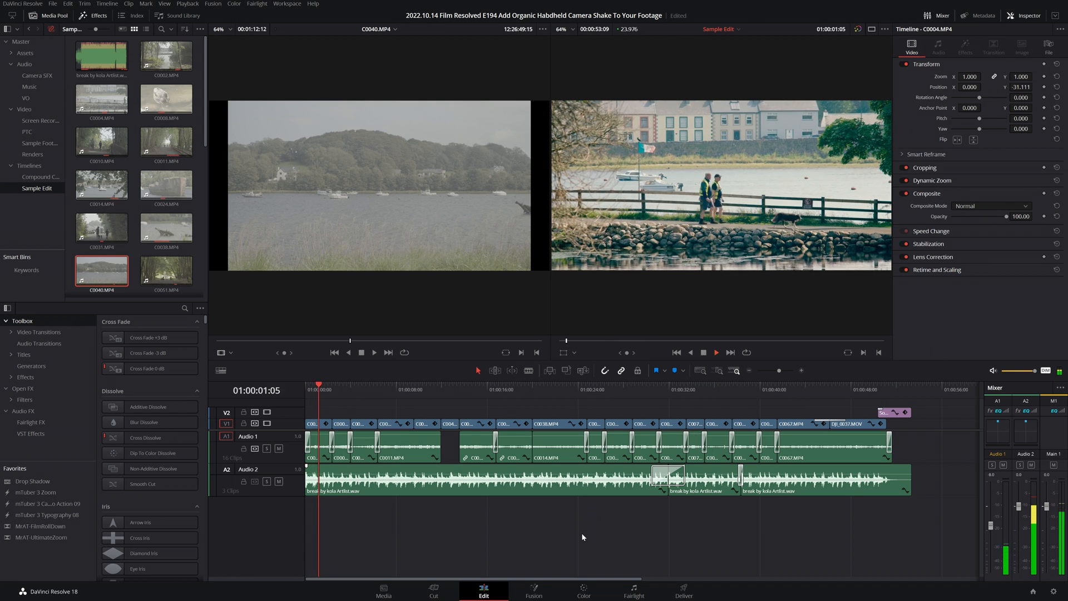